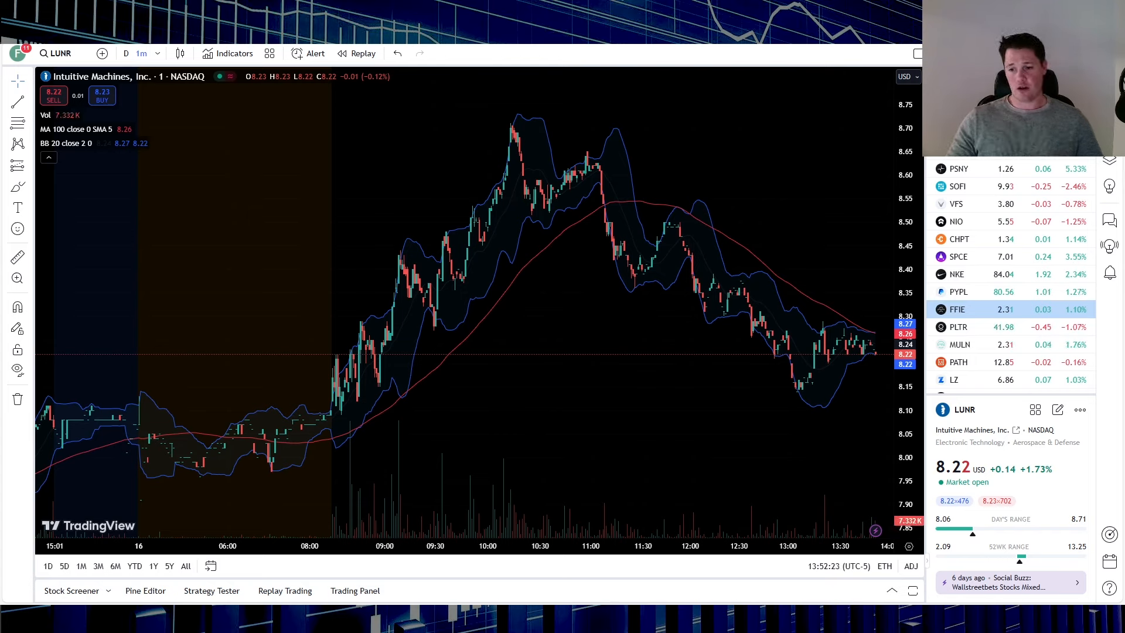
pyautogui.moveTo(373, 188)
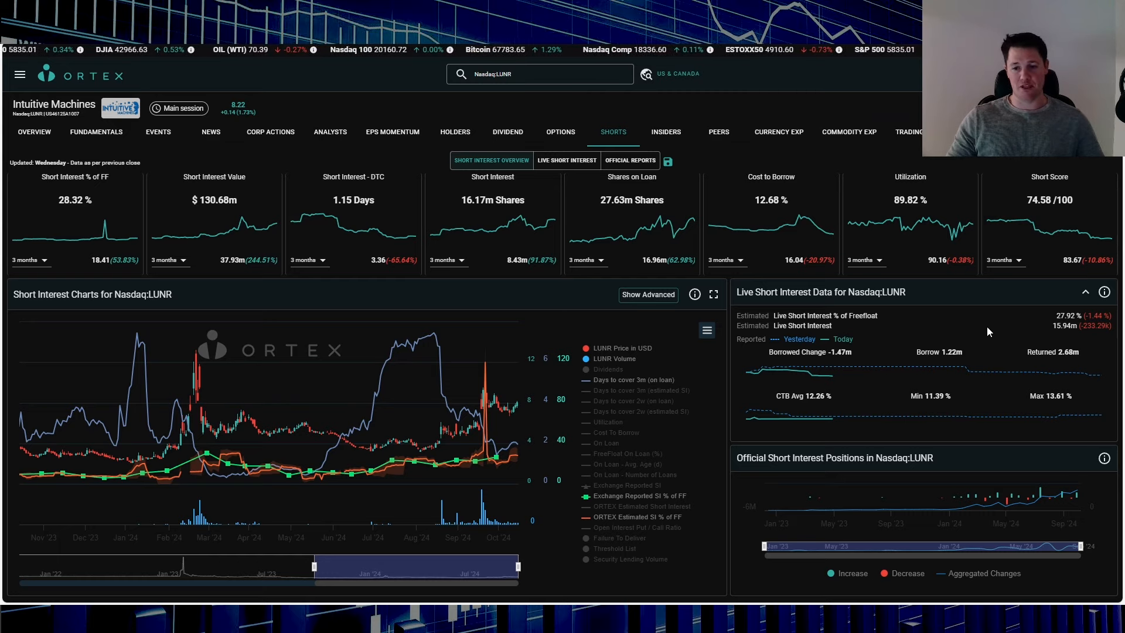
pyautogui.moveTo(858, 402)
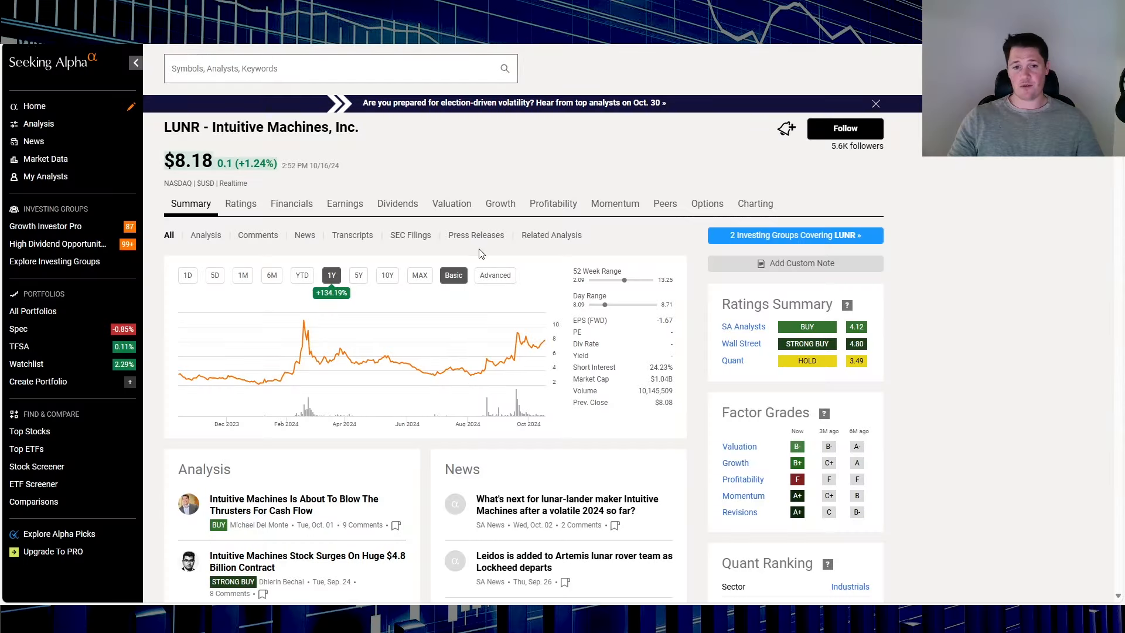
# - Review LUNR's TipRanks ratings under Fundamentals: Strong Buy, 5 Buys, $10.60 average target, then head to Ownership
pyautogui.click(476, 234)
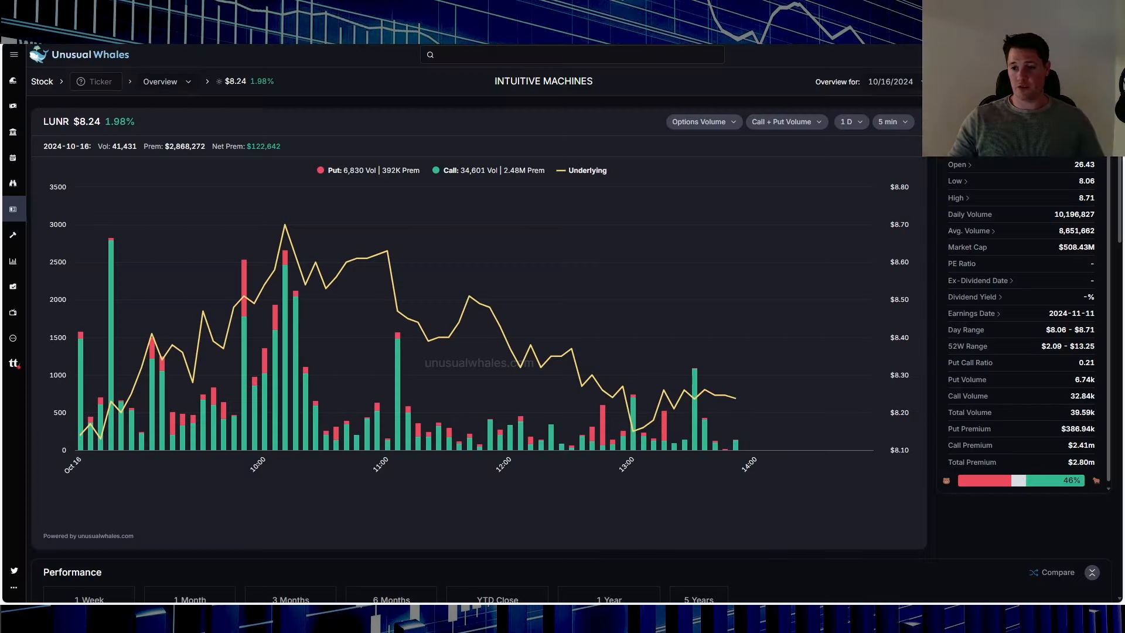
pyautogui.moveTo(662, 280)
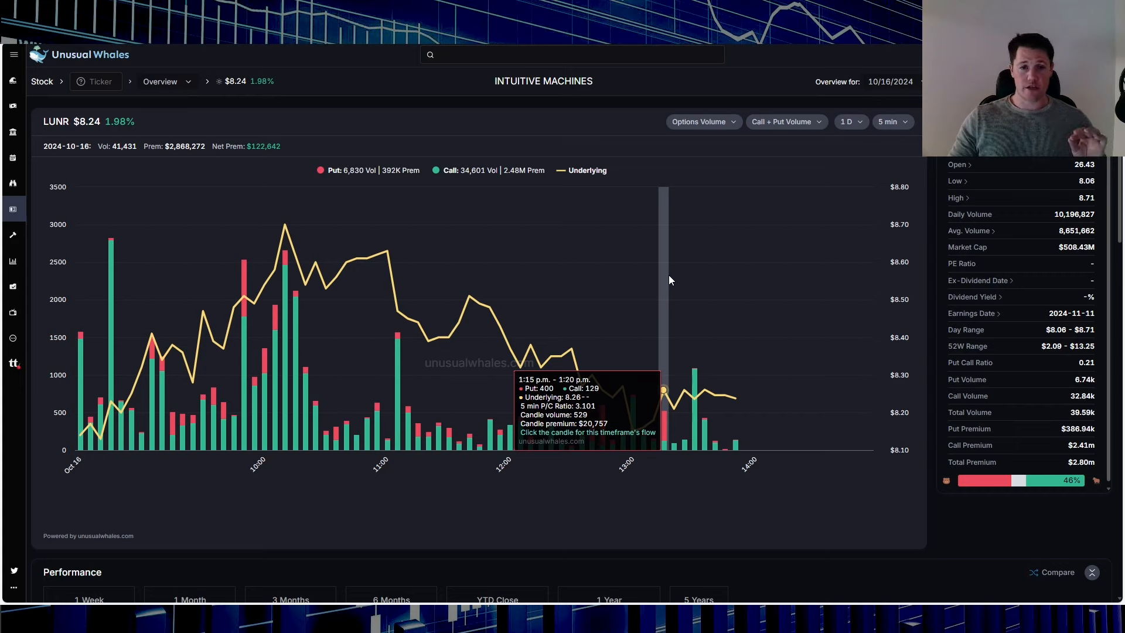
pyautogui.moveTo(469, 202)
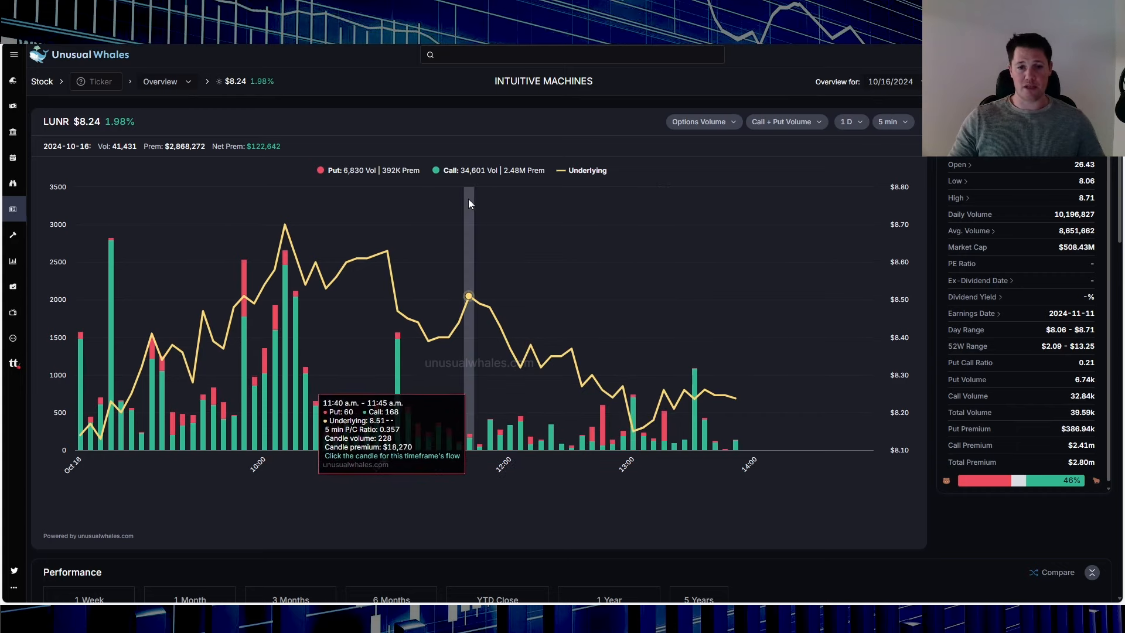
pyautogui.moveTo(349, 209)
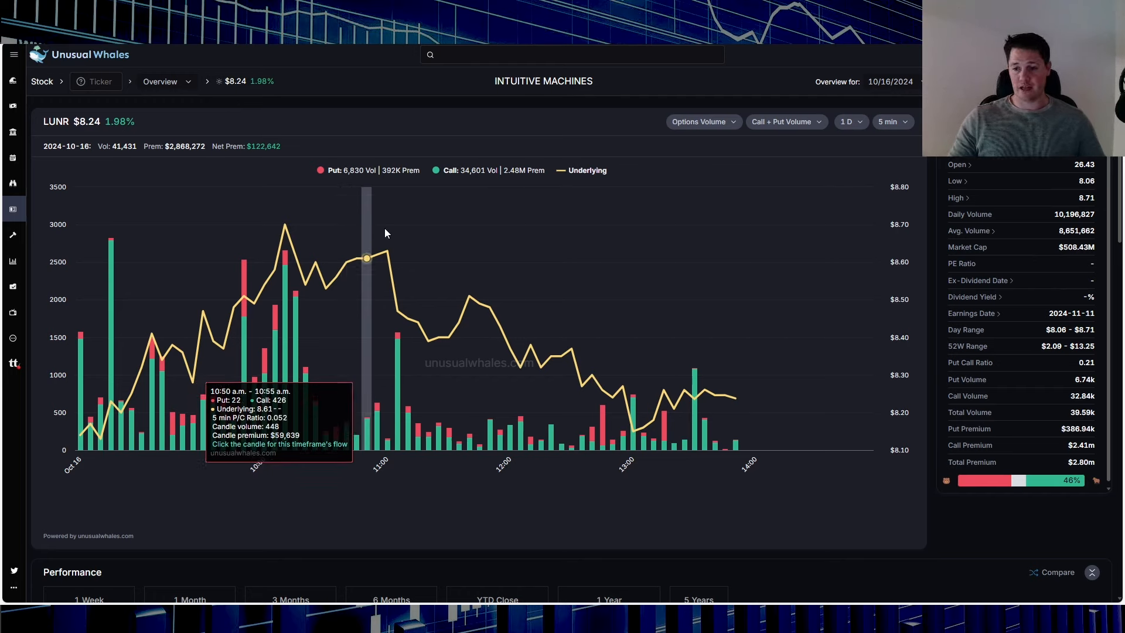
pyautogui.moveTo(599, 537)
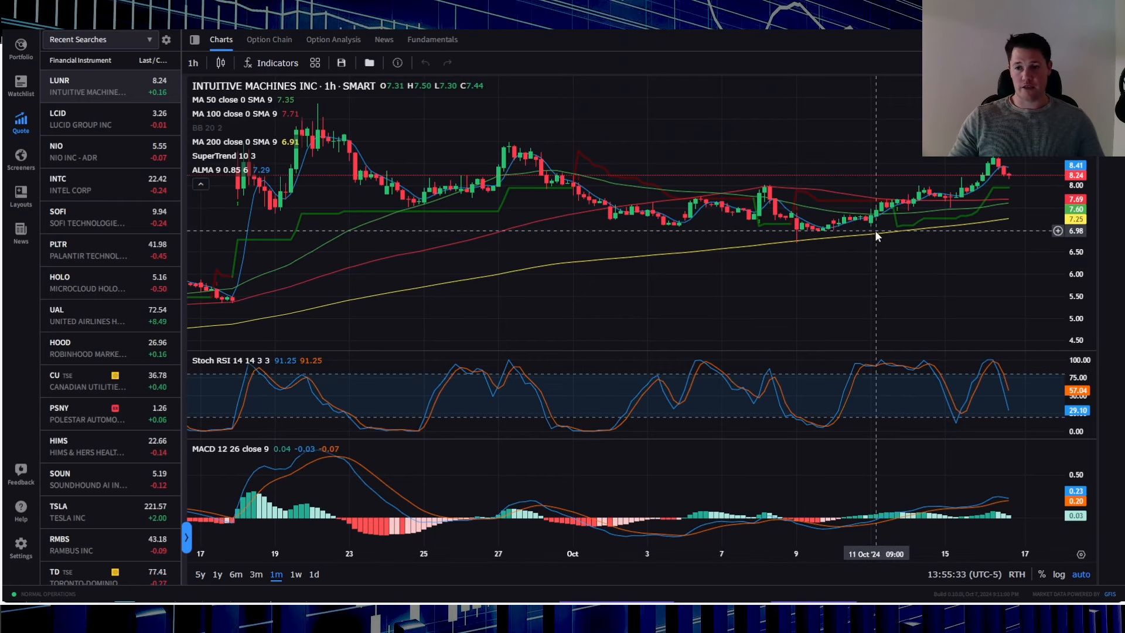
pyautogui.moveTo(893, 223)
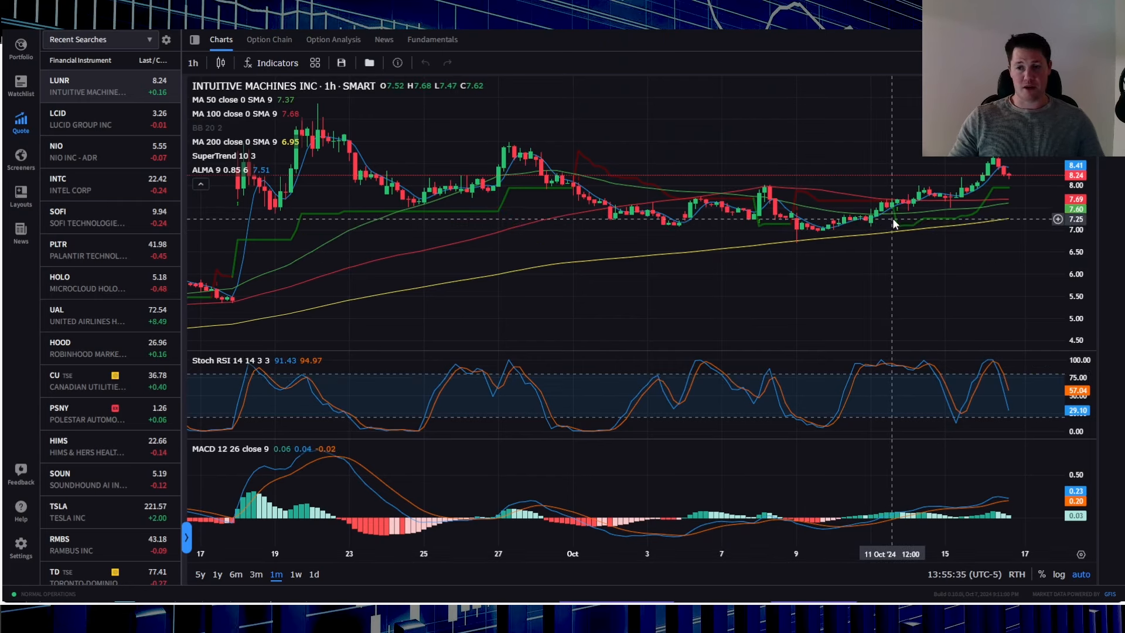
pyautogui.moveTo(887, 236)
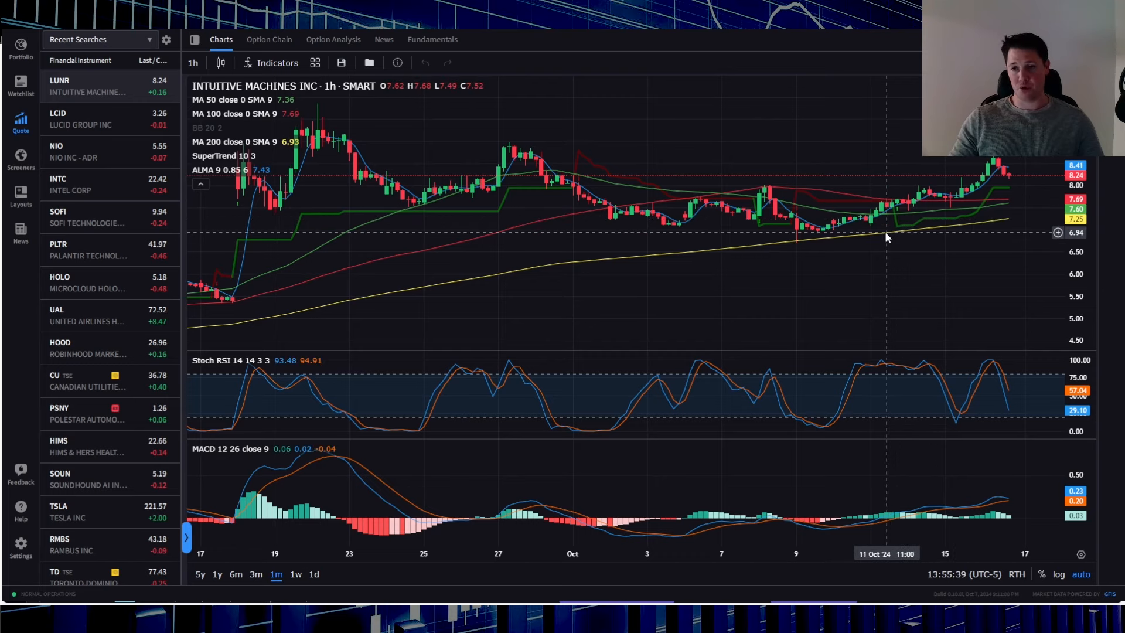
pyautogui.moveTo(912, 236)
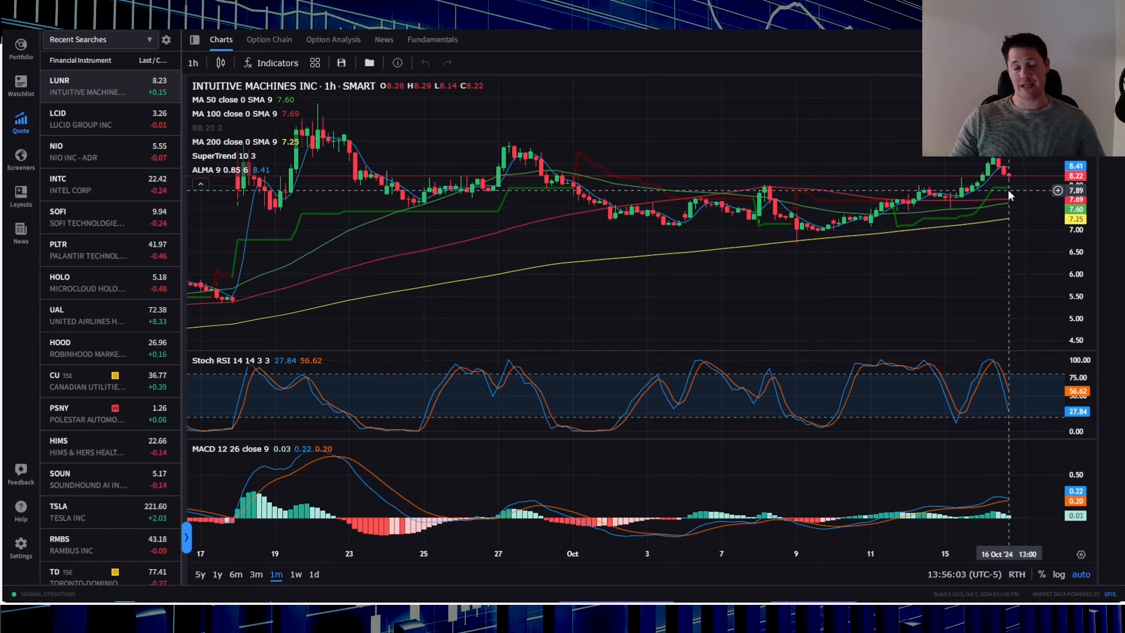
pyautogui.moveTo(993, 181)
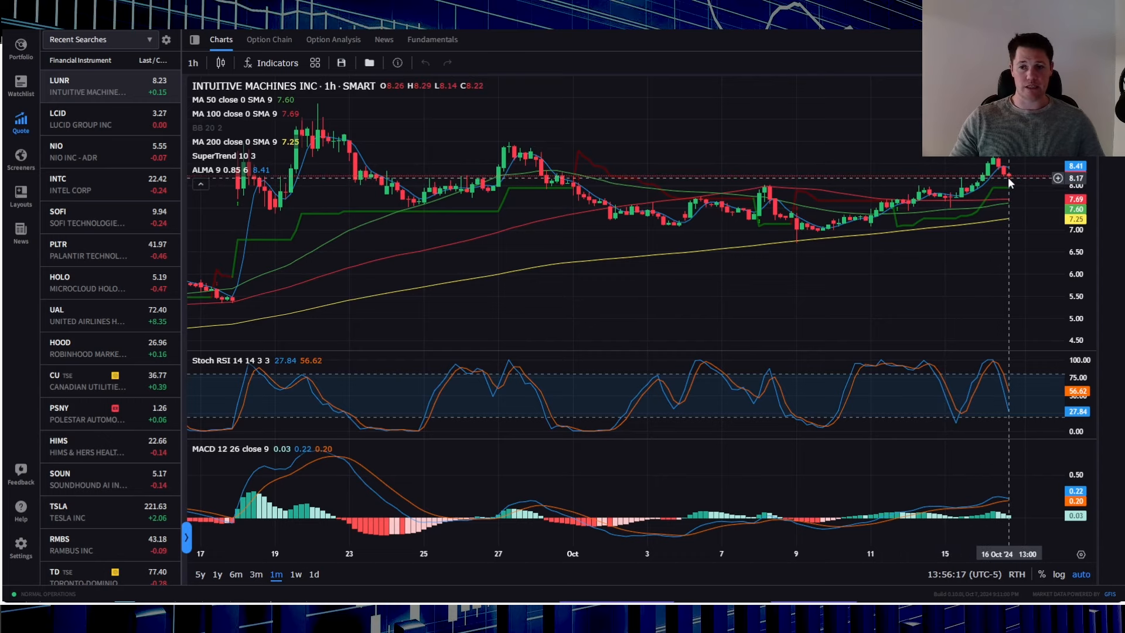
pyautogui.moveTo(1011, 156)
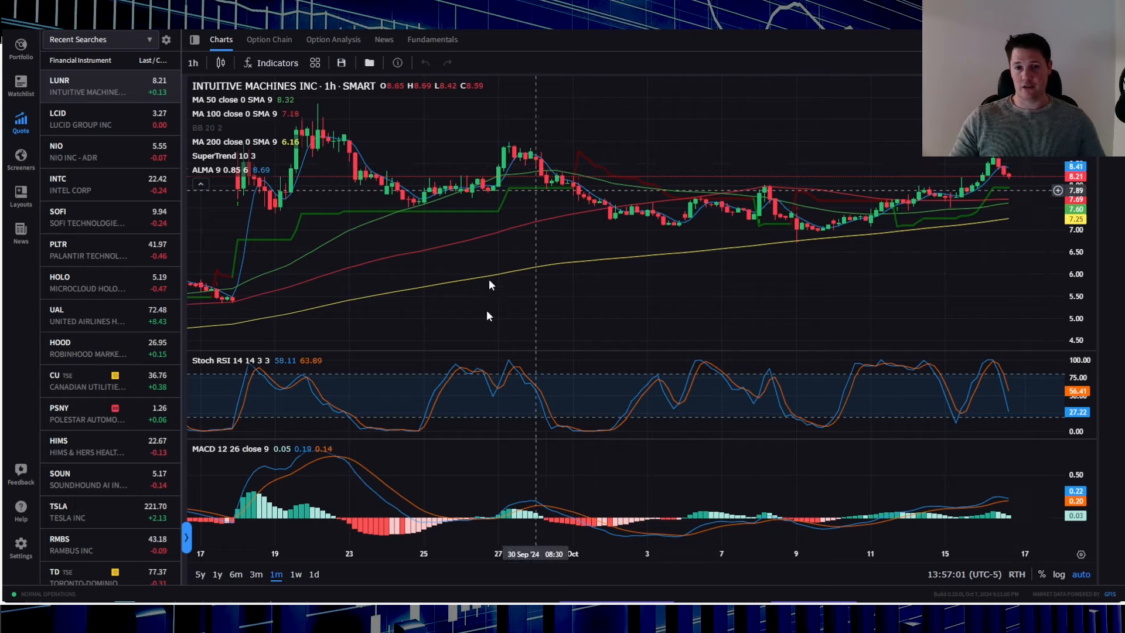
pyautogui.click(431, 40)
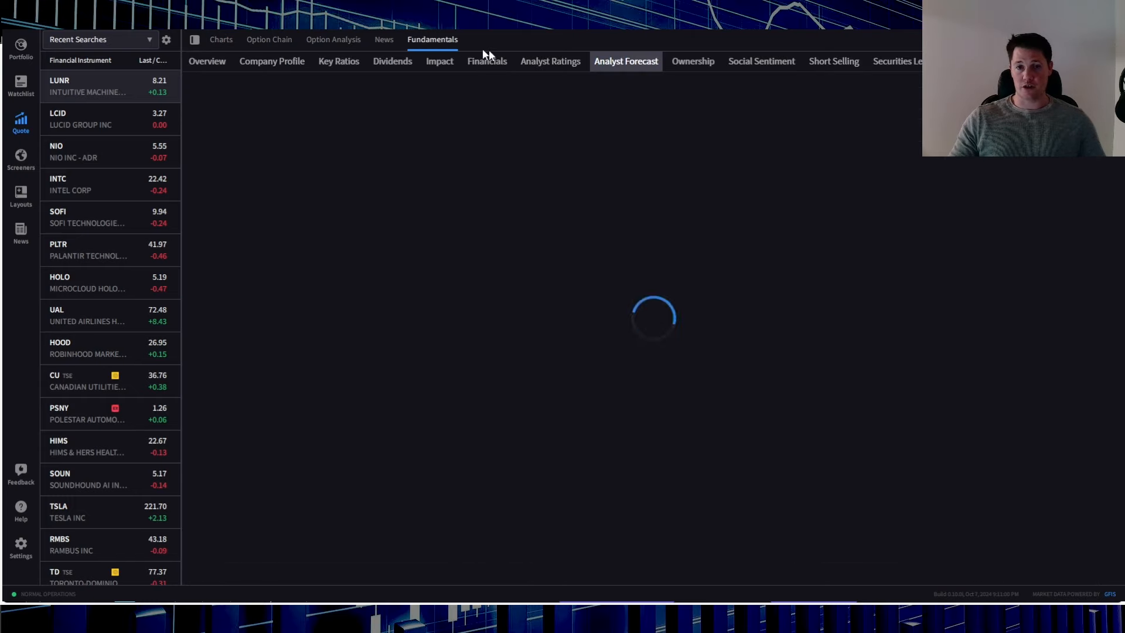
pyautogui.click(550, 61)
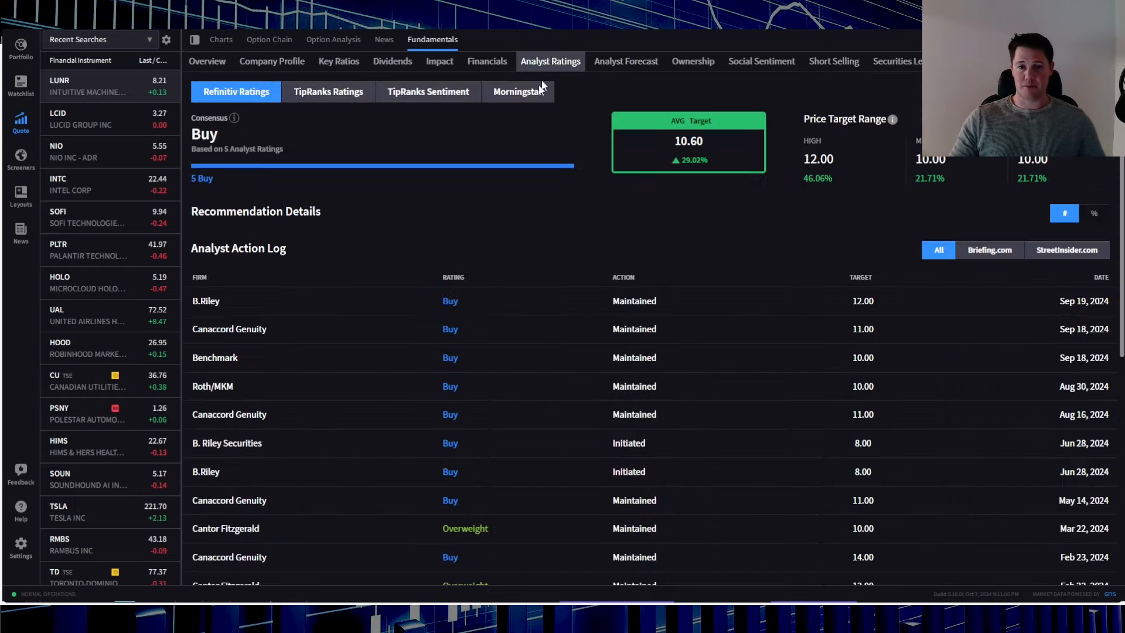
pyautogui.click(328, 92)
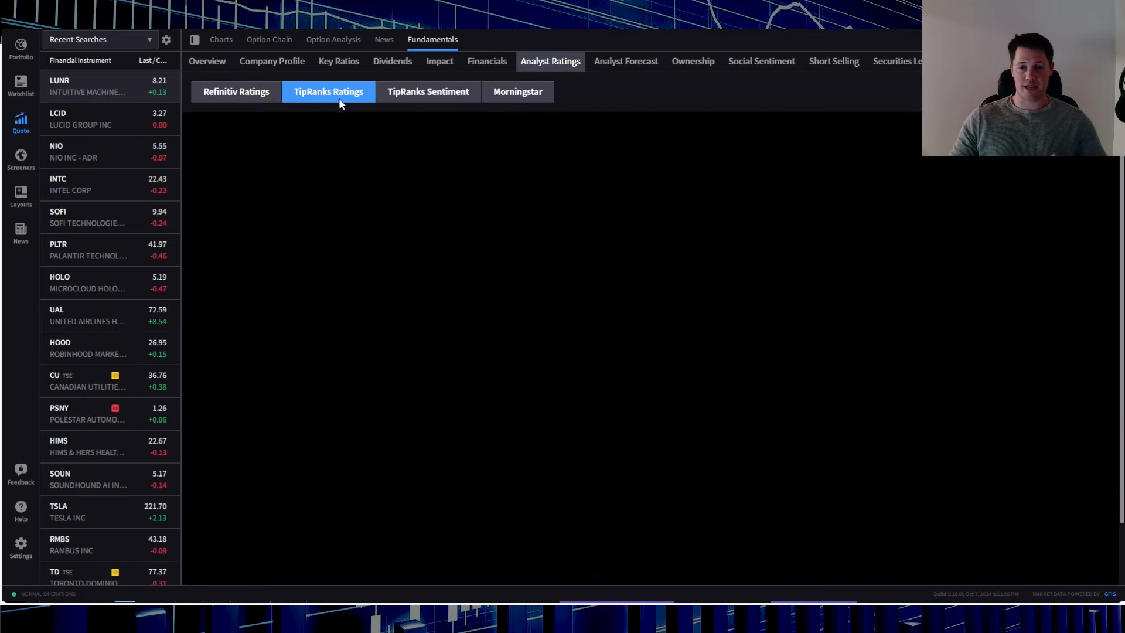
pyautogui.click(328, 92)
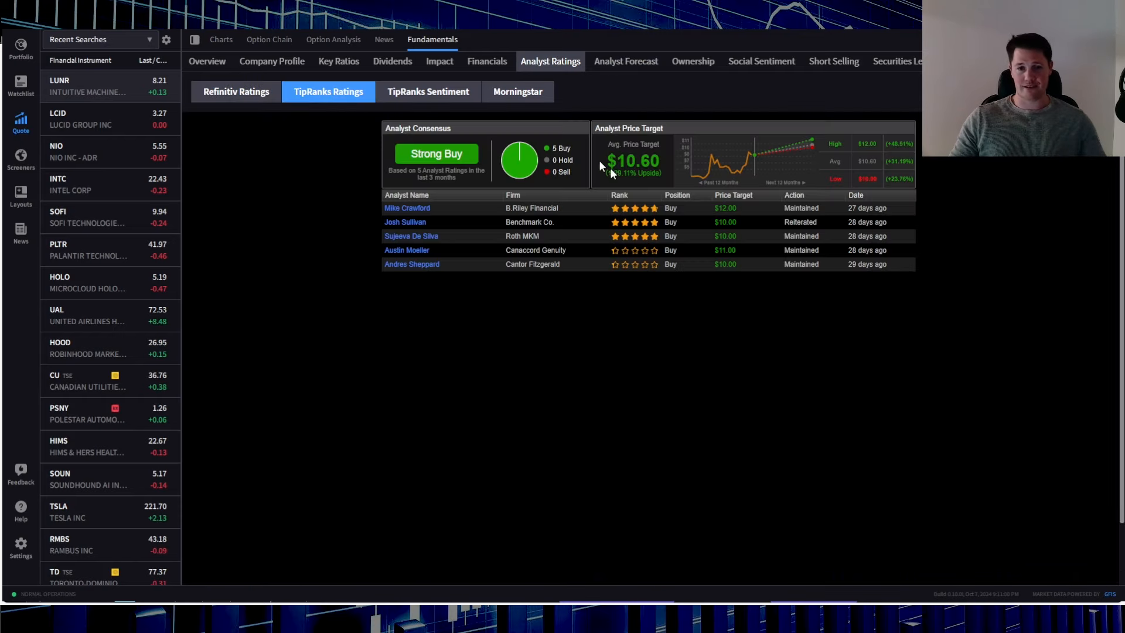
pyautogui.moveTo(531, 328)
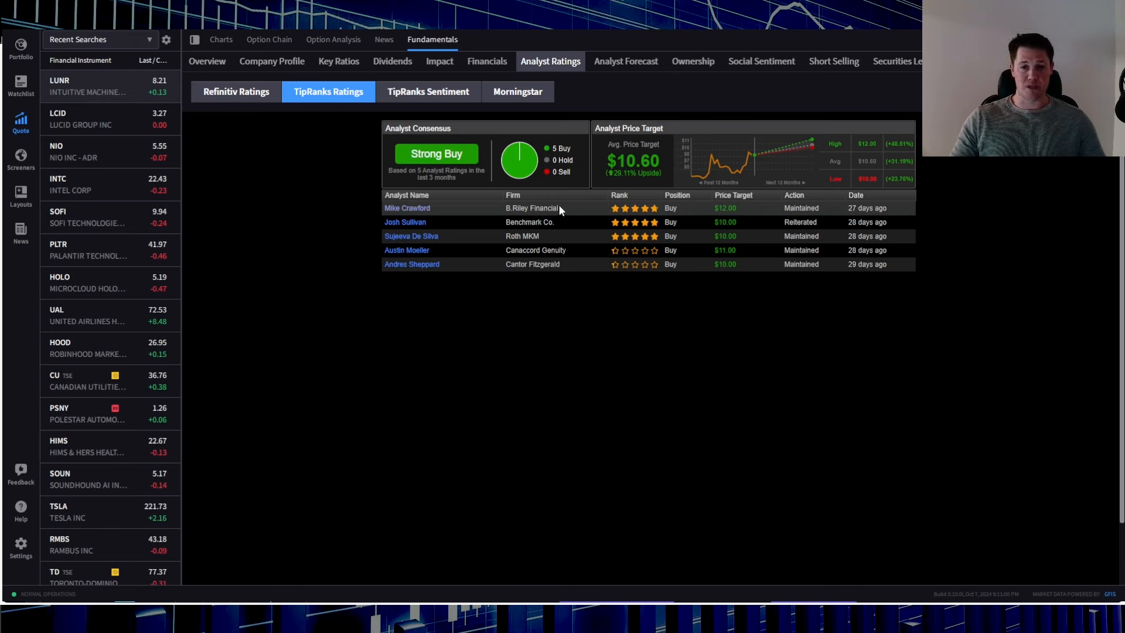
pyautogui.click(407, 209)
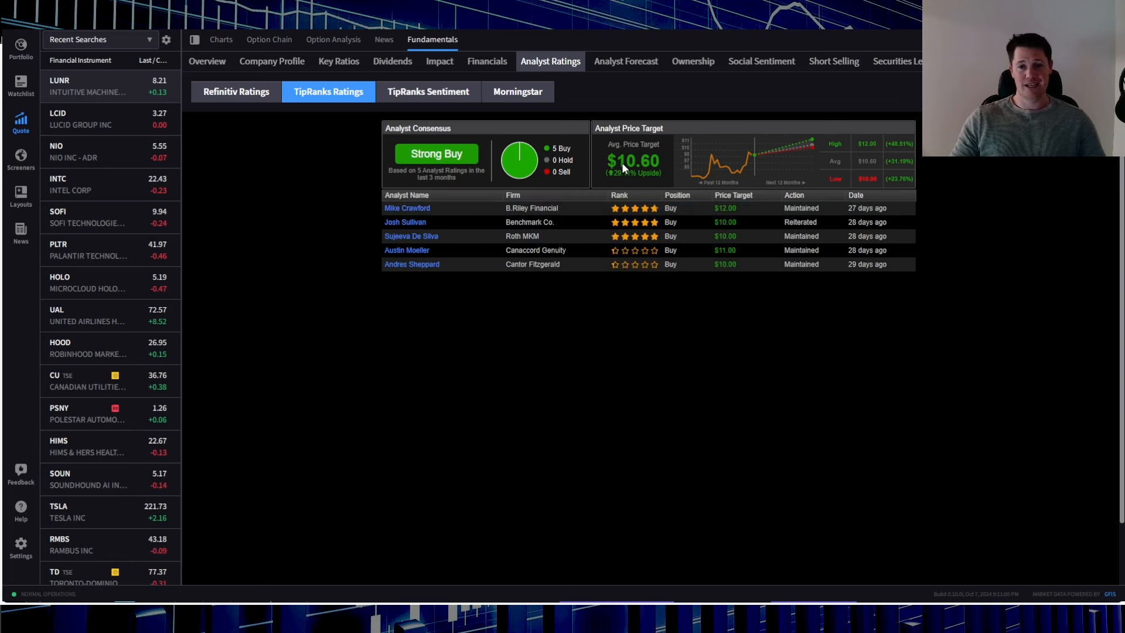
pyautogui.moveTo(652, 186)
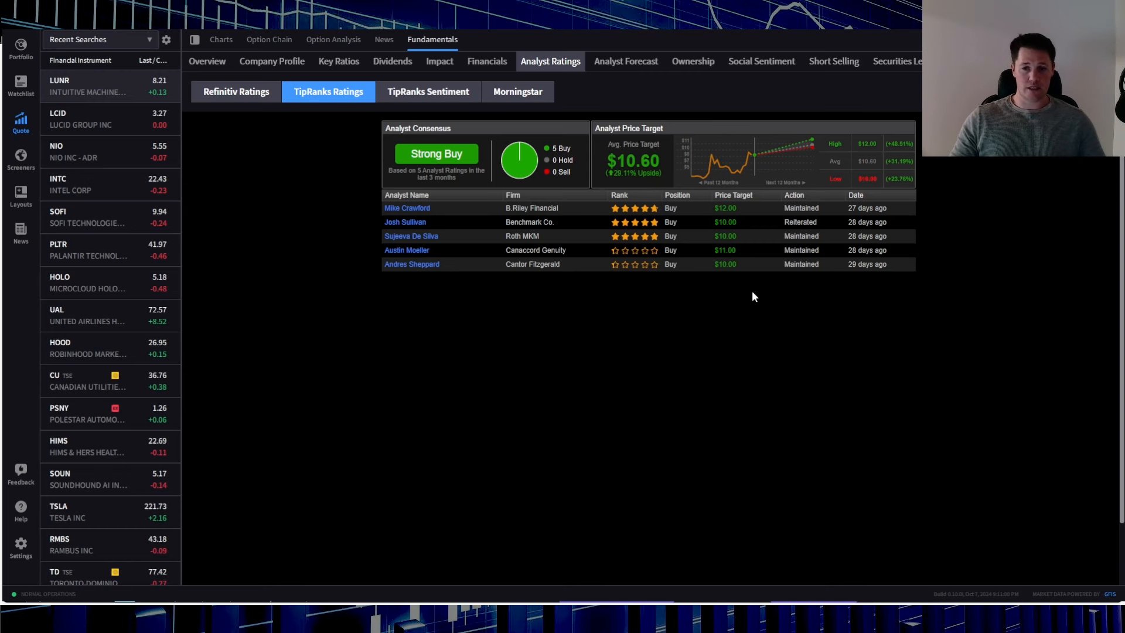
pyautogui.moveTo(723, 302)
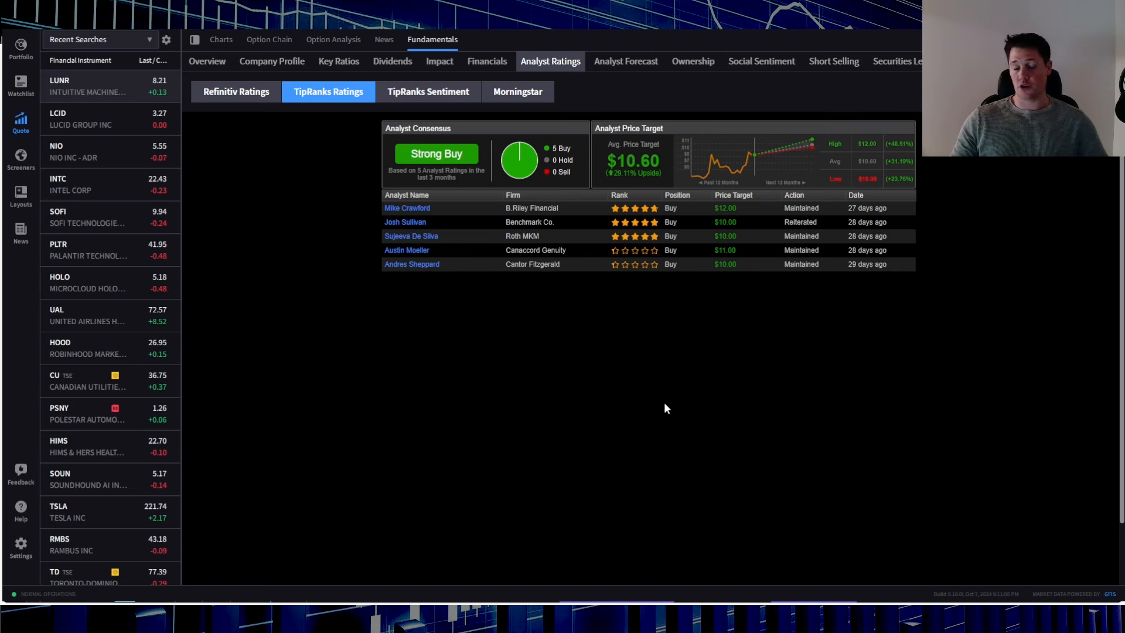
pyautogui.click(691, 61)
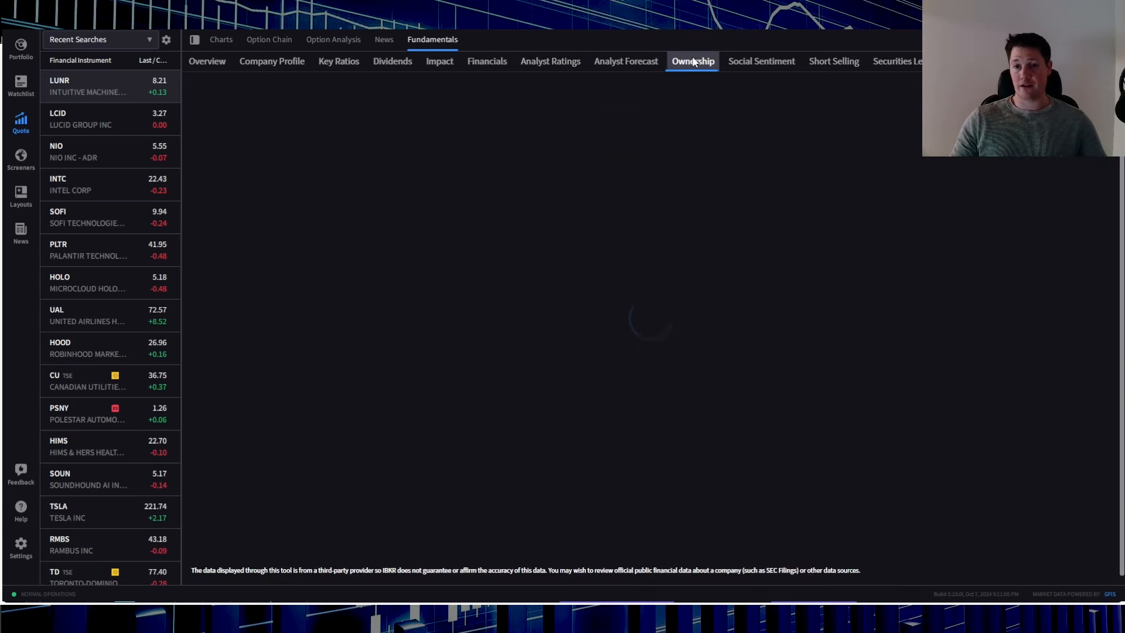
# - Glance at Analyst Forecast, then view Ownership showing 19.47M institutional shares (about 30.94%)
pyautogui.click(624, 61)
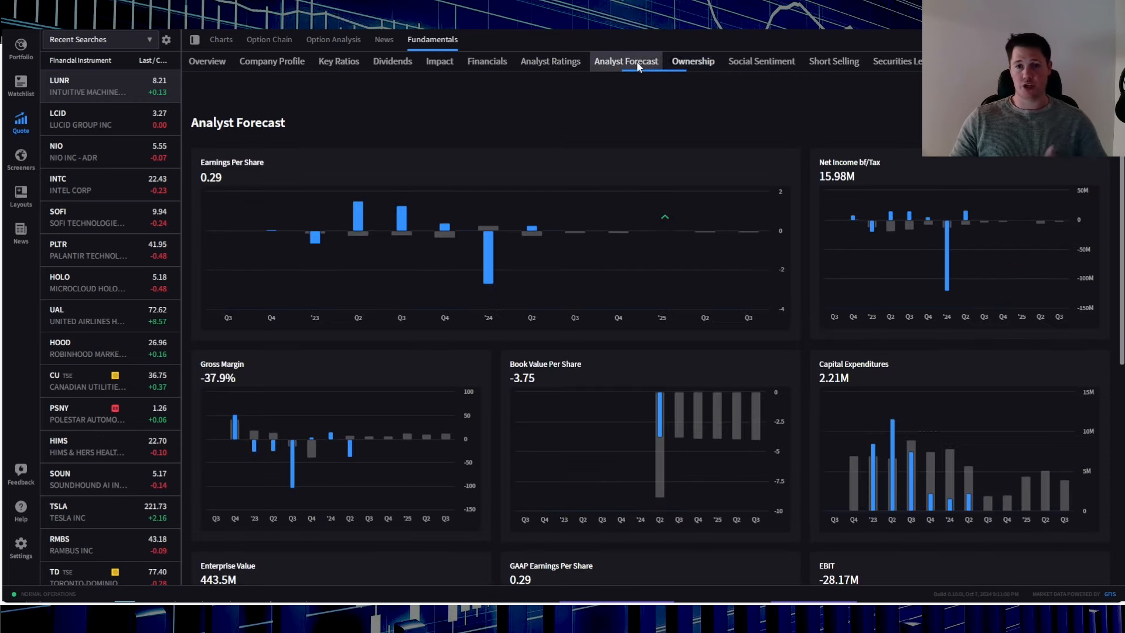
pyautogui.click(691, 61)
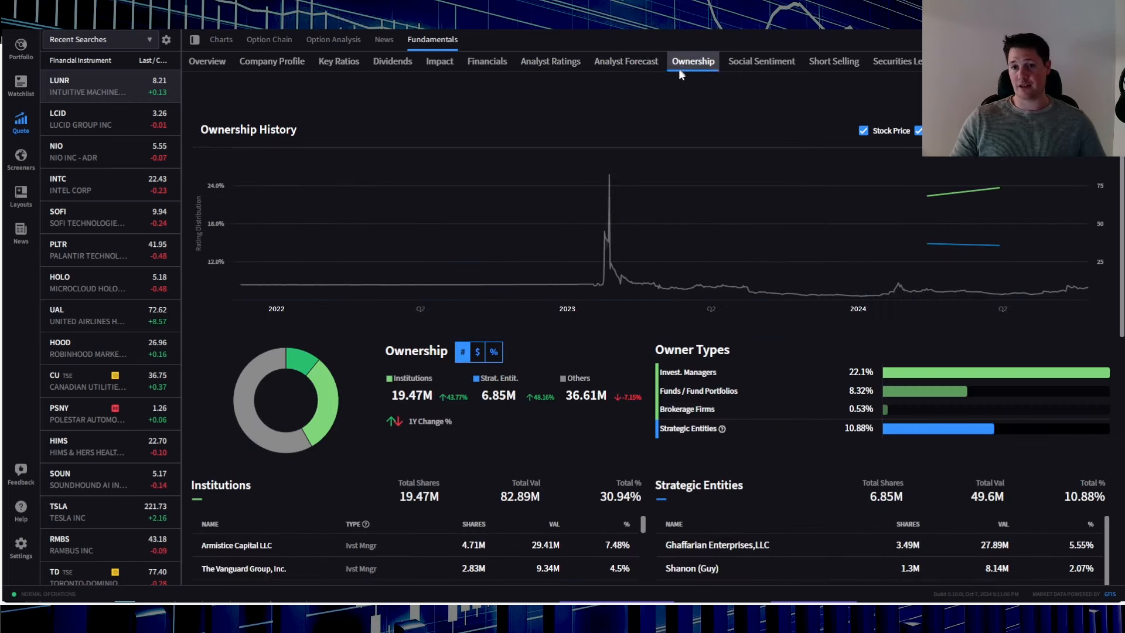
pyautogui.moveTo(540, 328)
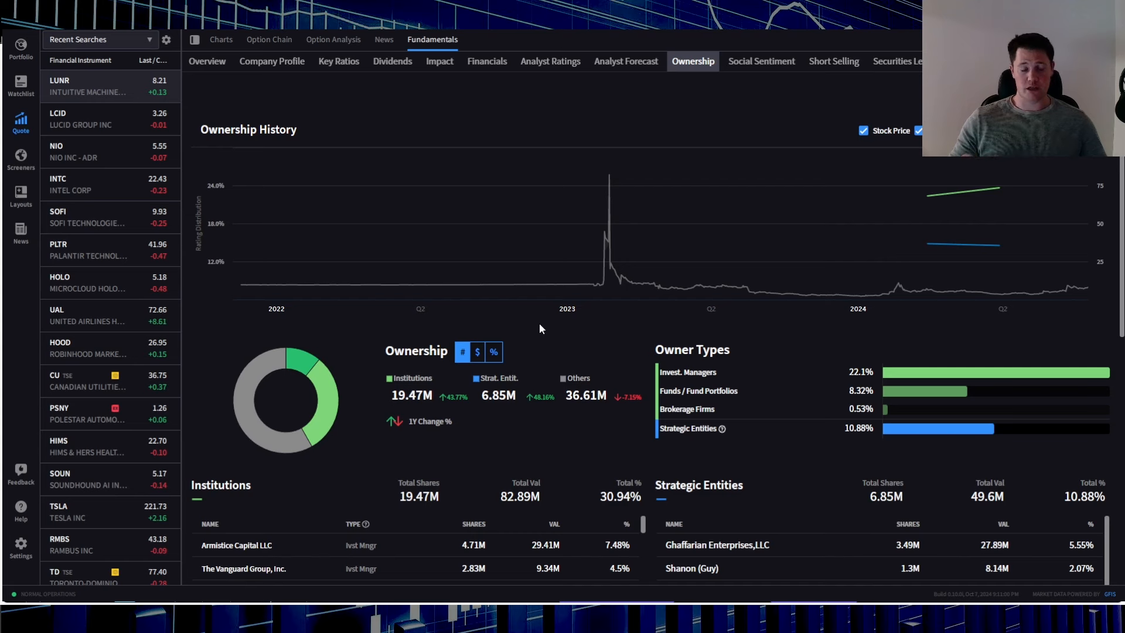
pyautogui.moveTo(587, 347)
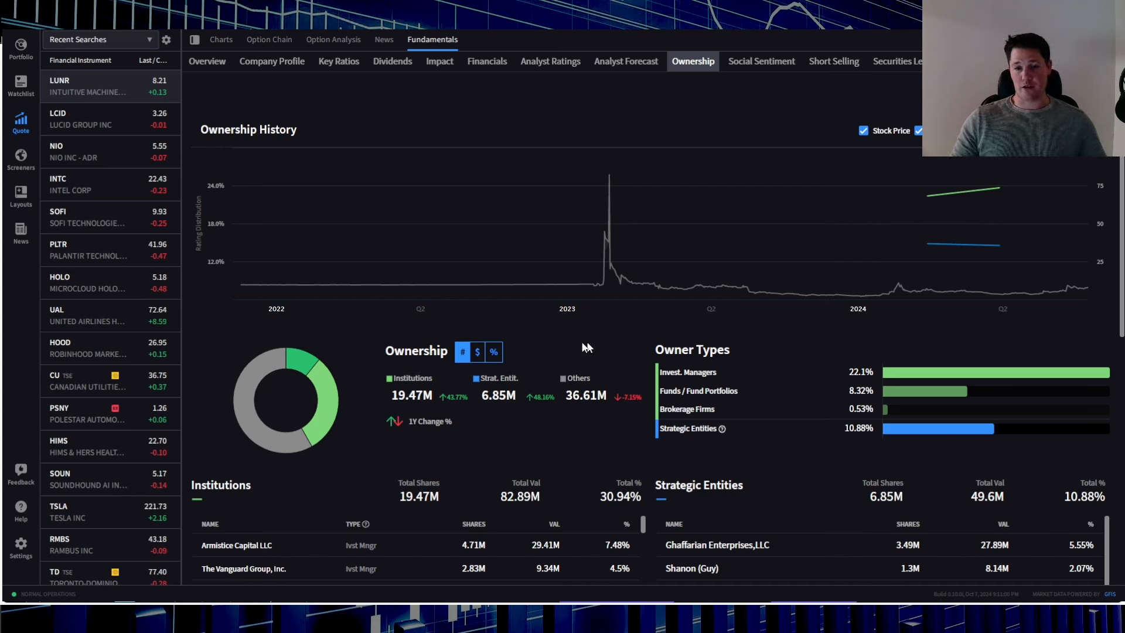
pyautogui.moveTo(618, 411)
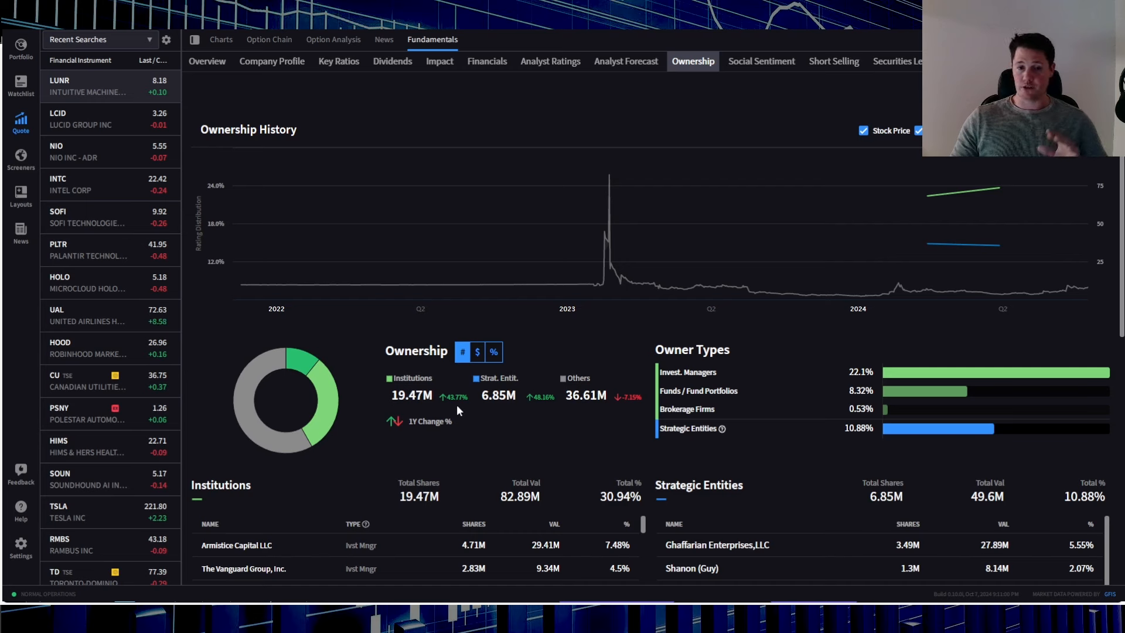
pyautogui.moveTo(552, 423)
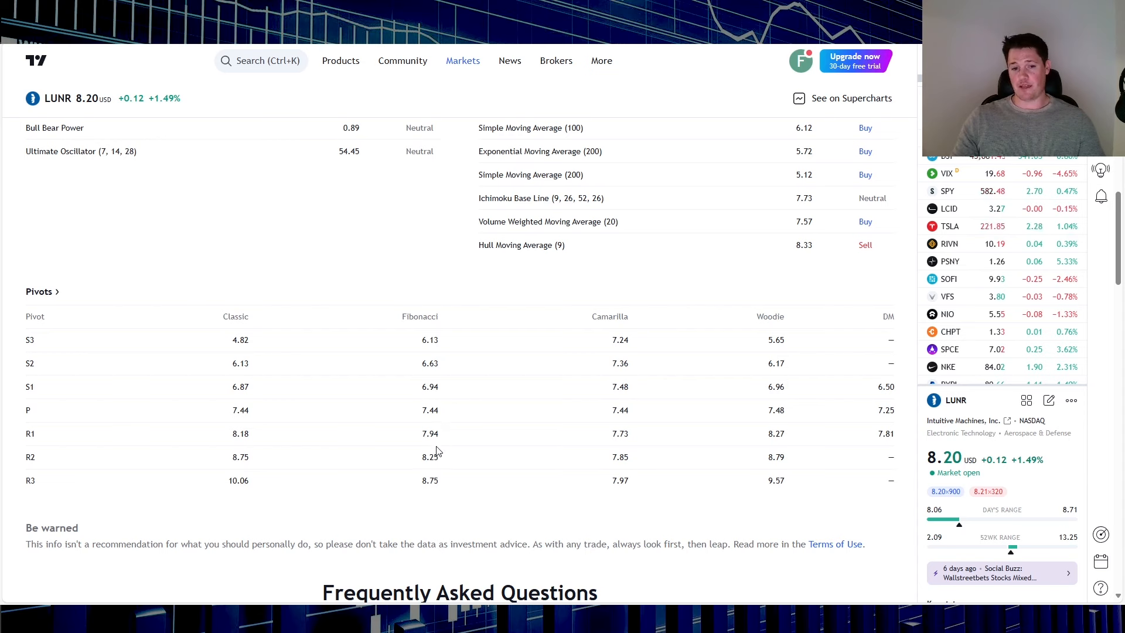
pyautogui.moveTo(438, 424)
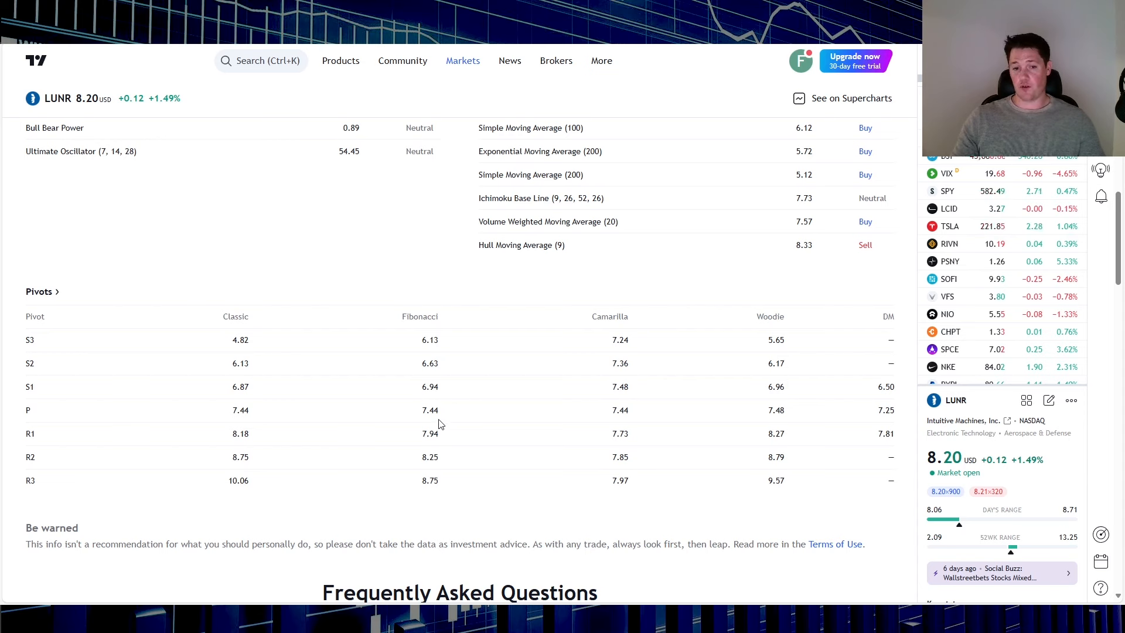